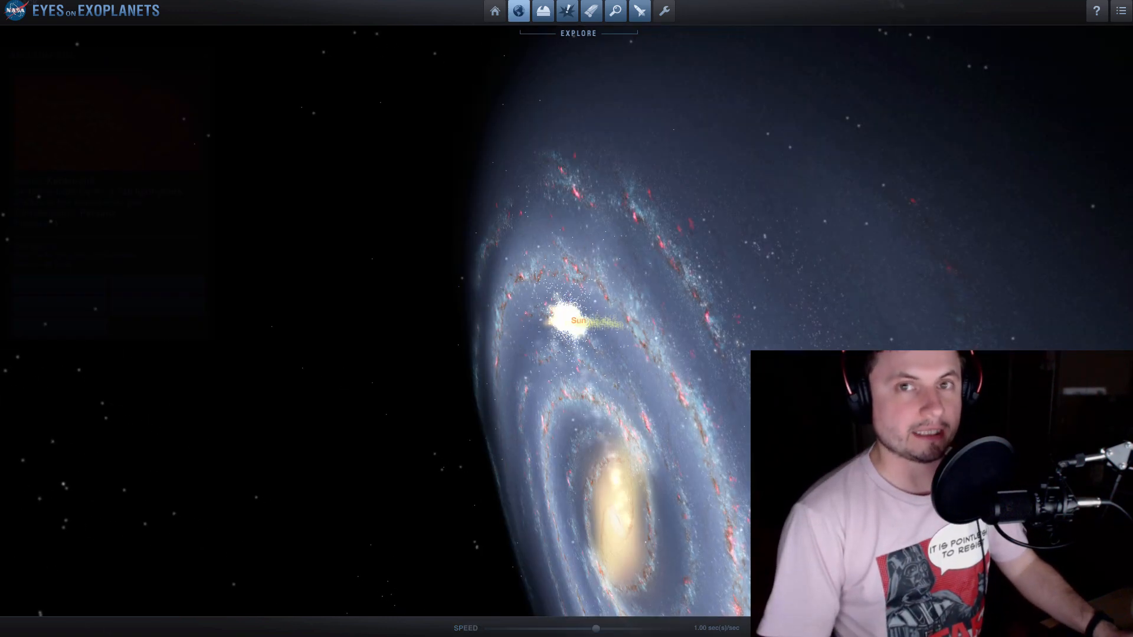
# - Explore a star system, then switch to Kepler-1300 to see its star details
pyautogui.click(519, 11)
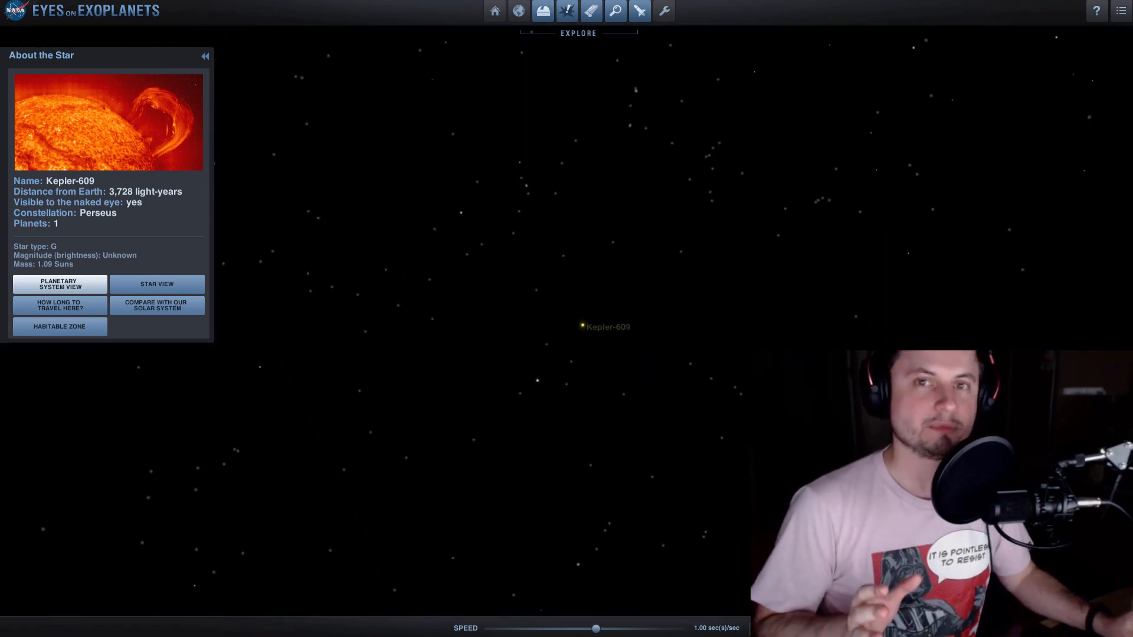
pyautogui.click(59, 284)
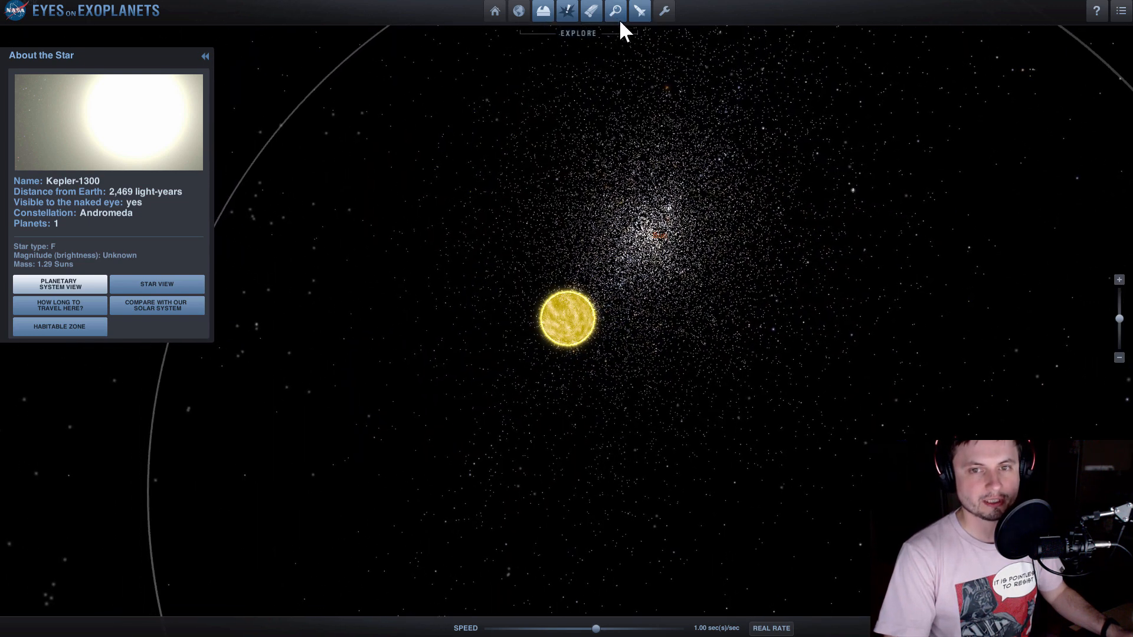
# - Search by name for 'k2-72' and open K2-72 from the Stars results
pyautogui.click(615, 10)
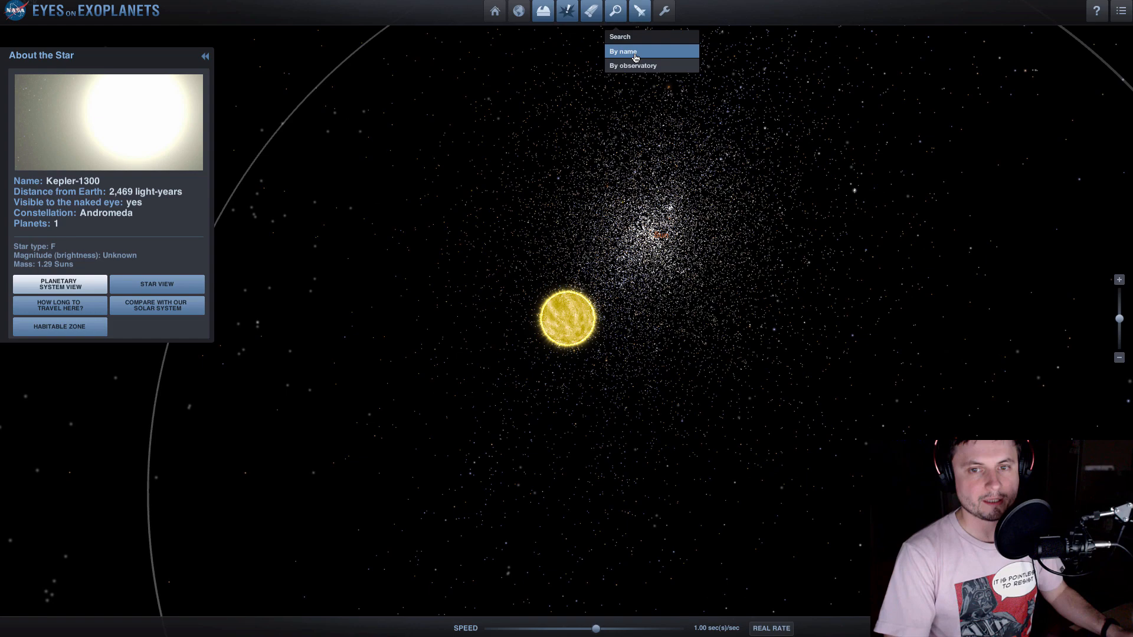
pyautogui.click(622, 51)
pyautogui.write('k2-72')
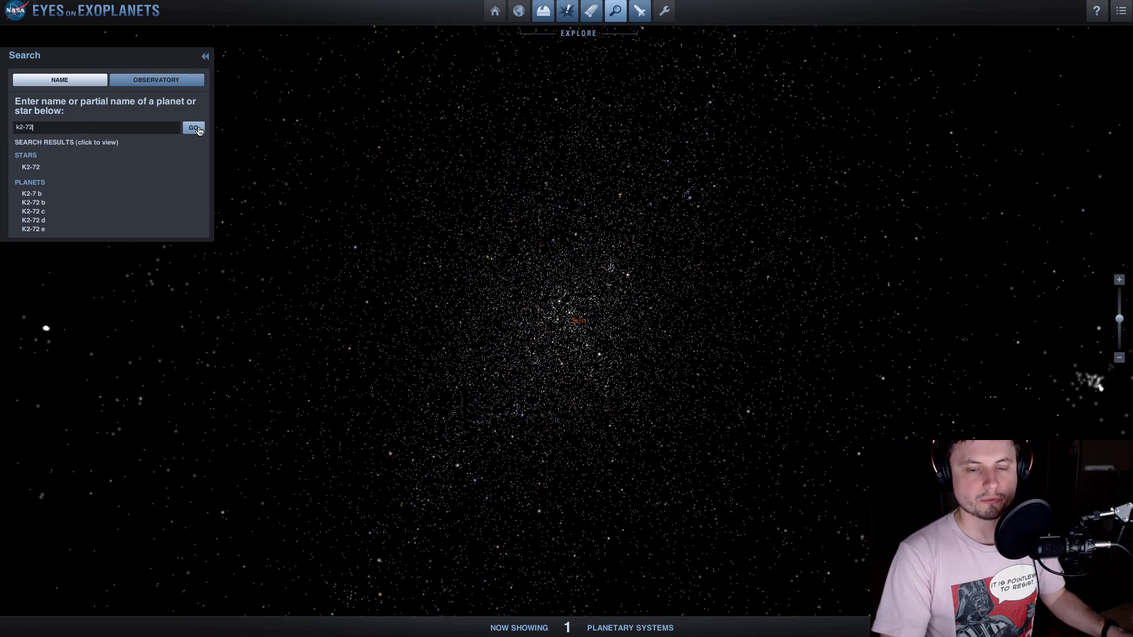
pyautogui.click(193, 128)
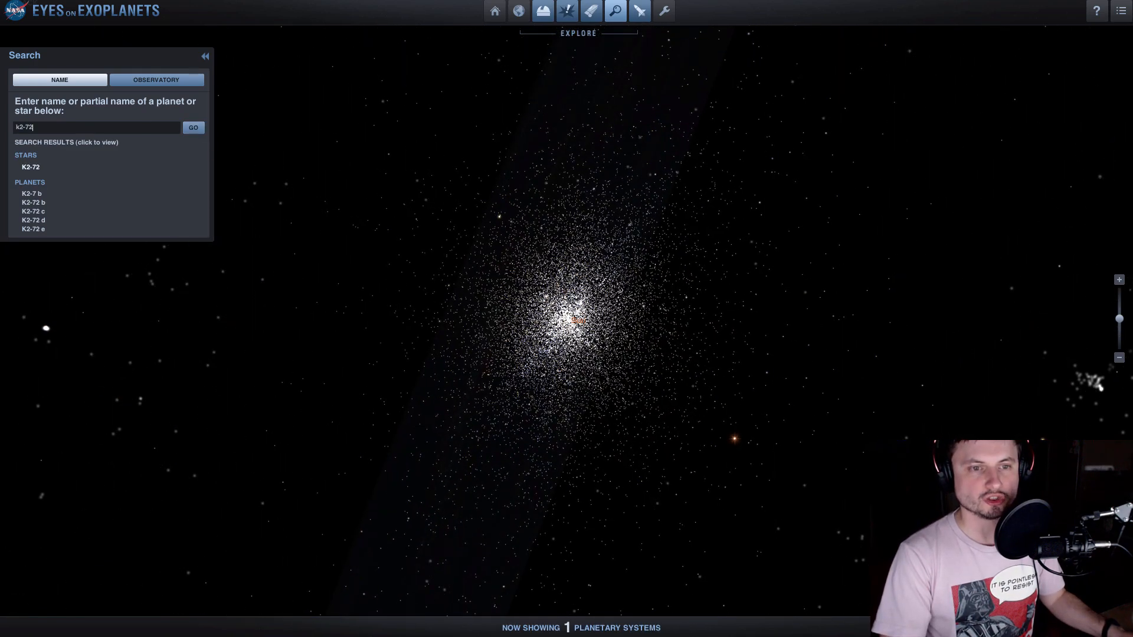
pyautogui.click(30, 167)
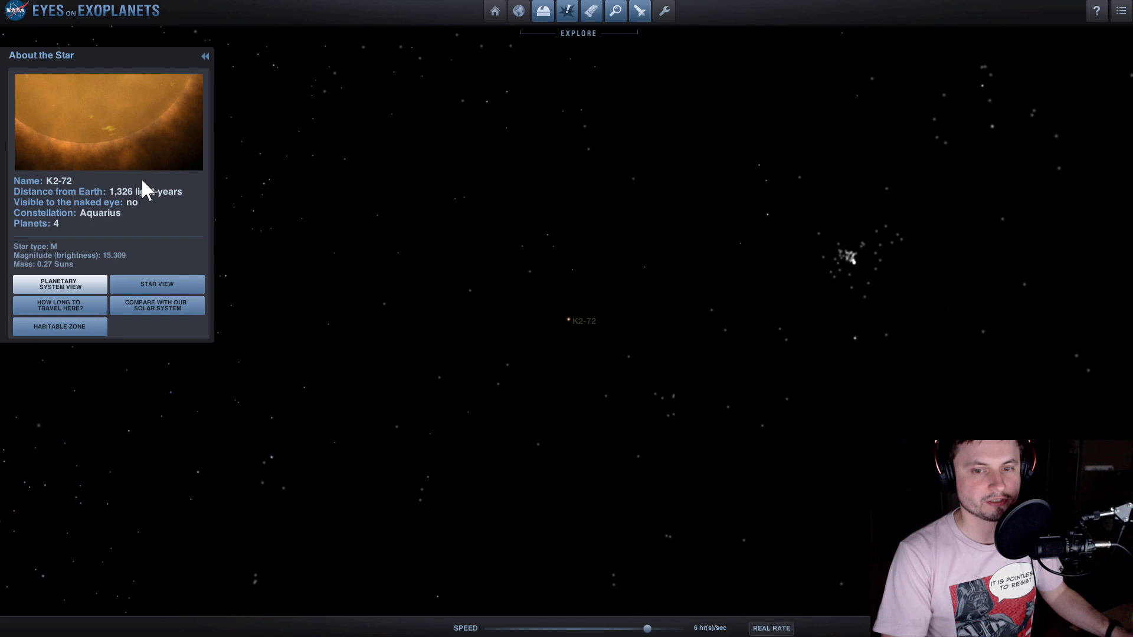
# - Open the Planetary System View of K2-72 with orbits for b, c and d
pyautogui.click(582, 321)
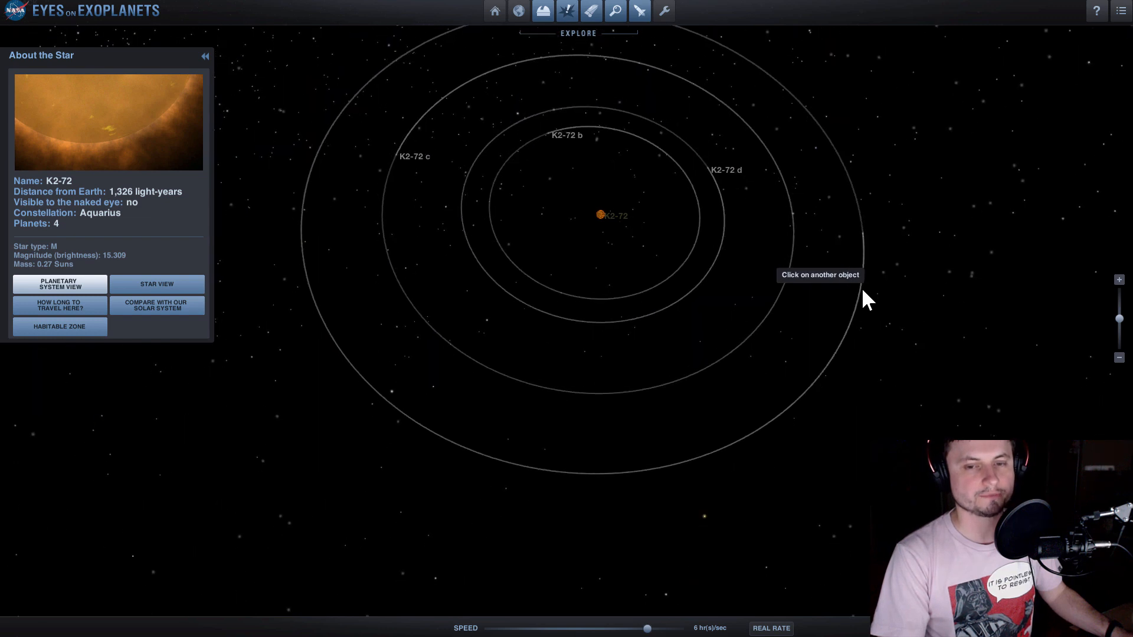
pyautogui.moveTo(328, 289)
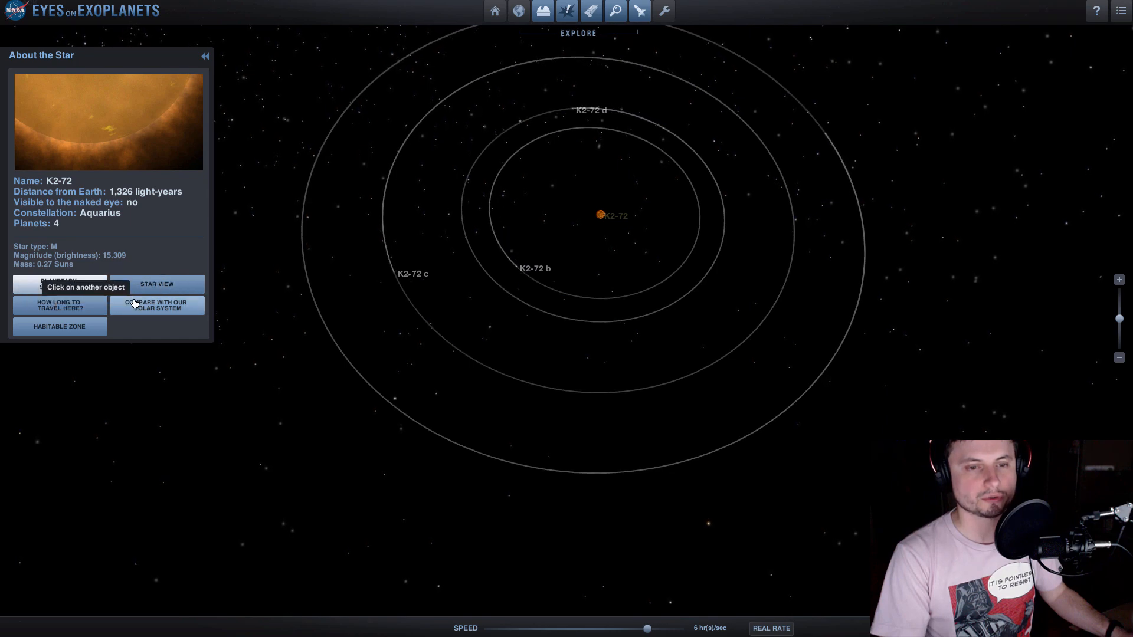
# - Overlay K2-72's orbits on our solar system, inside Mercury's orbit
pyautogui.click(155, 305)
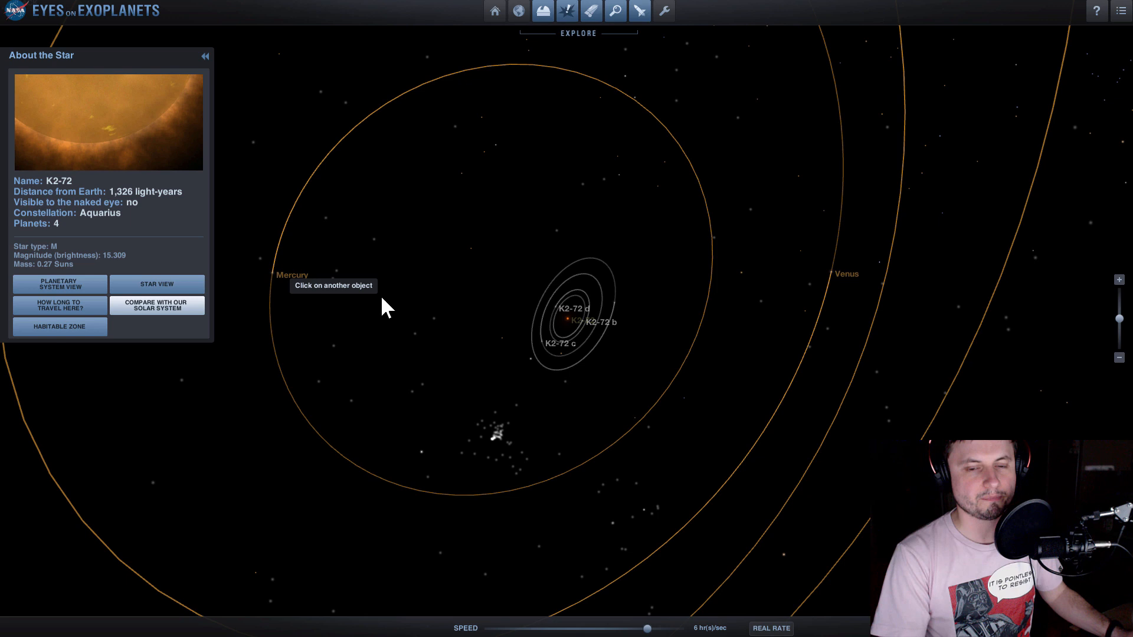
pyautogui.moveTo(319, 329)
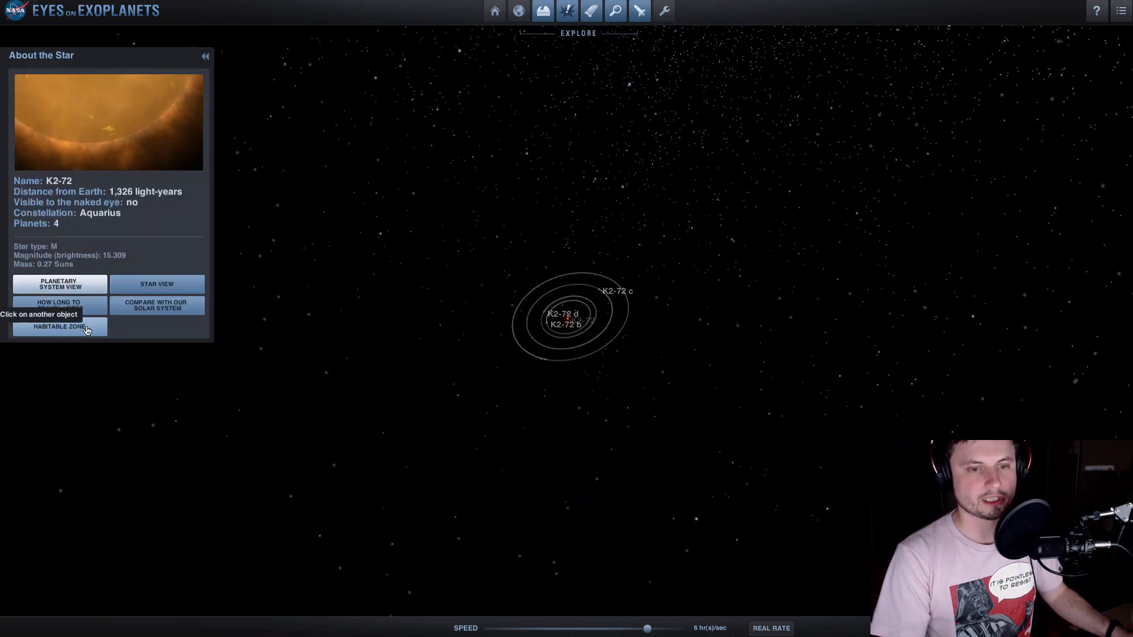
# - Read Habitable Zone, then open Star View and planet K2-72 e details
pyautogui.click(59, 326)
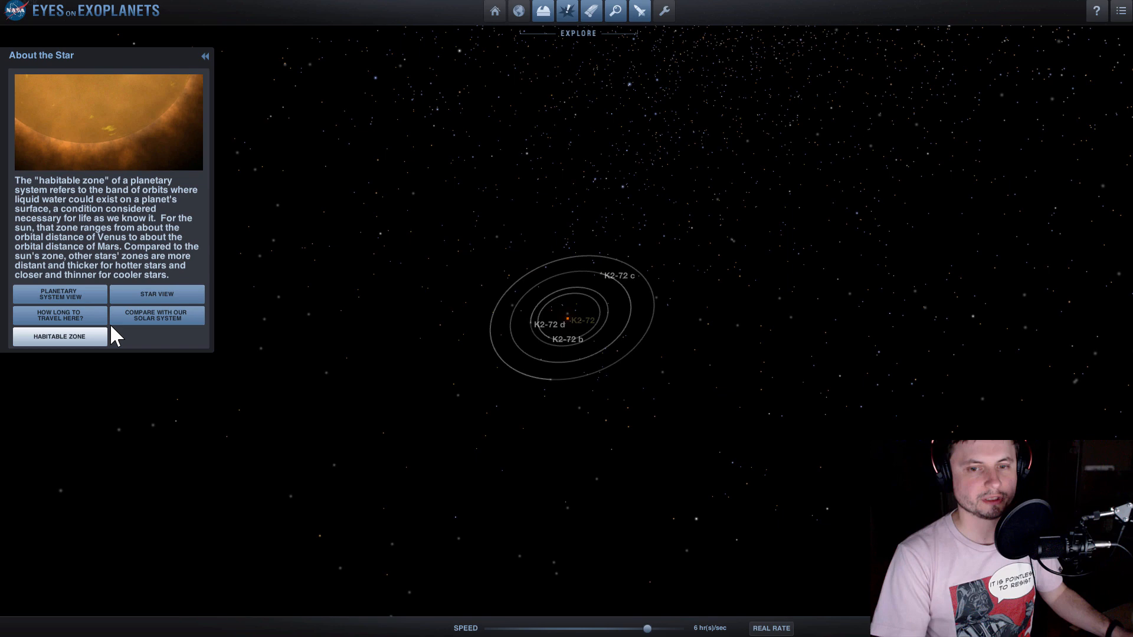
pyautogui.click(59, 337)
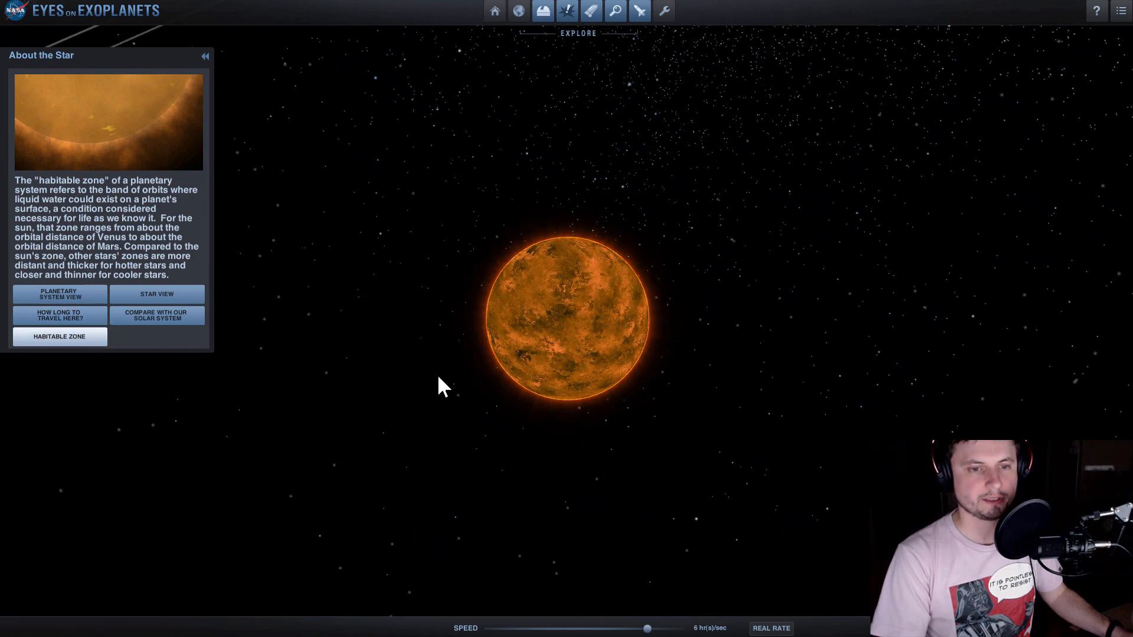
pyautogui.click(59, 337)
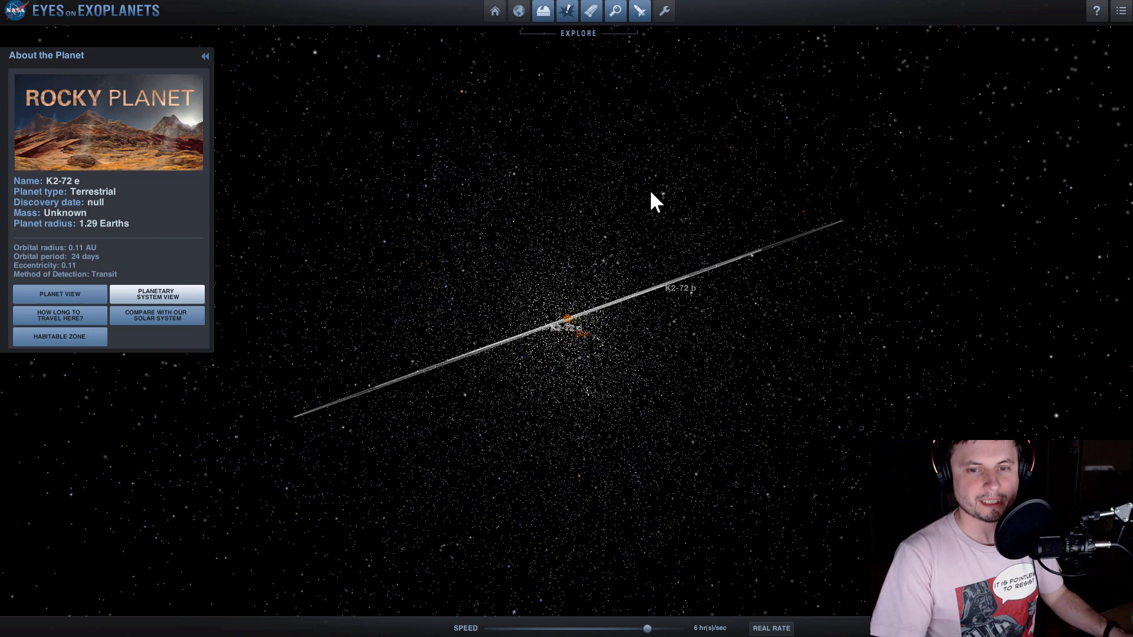
# - Open Planet View to see reddish rocky K2-72 e up close
pyautogui.click(59, 293)
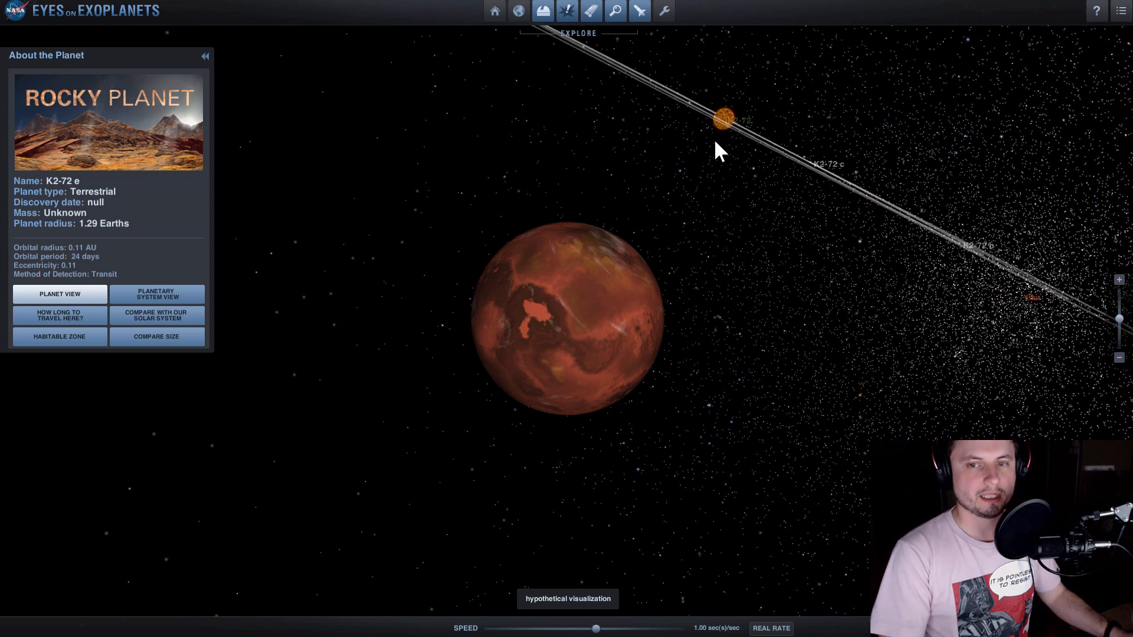
pyautogui.moveTo(730, 231)
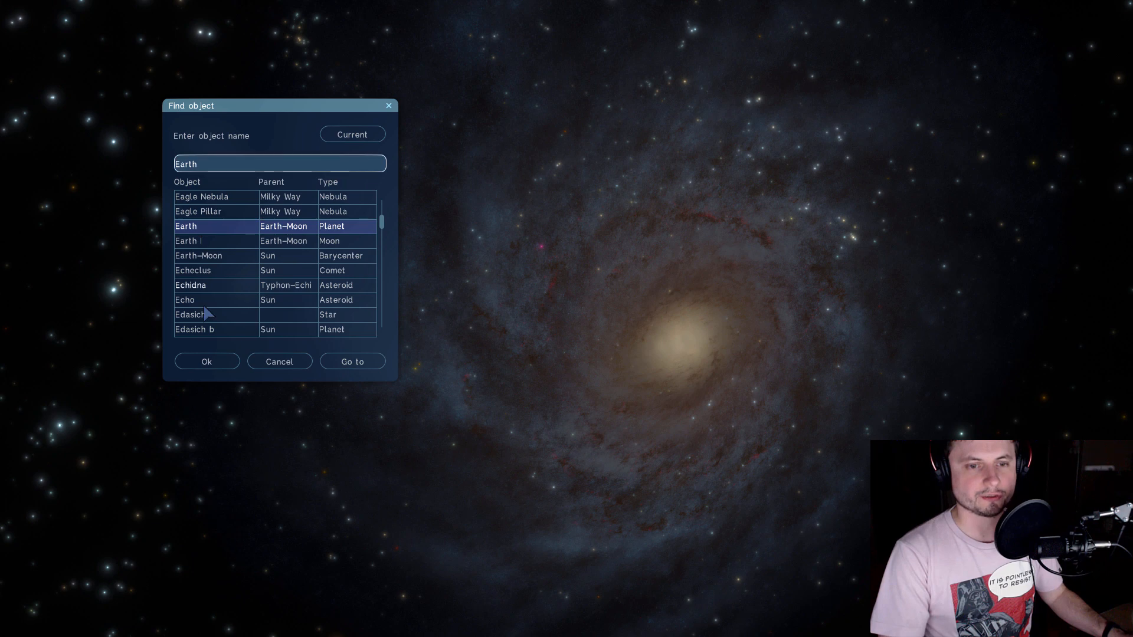
# - Pick K2-72 from the Find object results to show the red dwarf's details
pyautogui.click(352, 361)
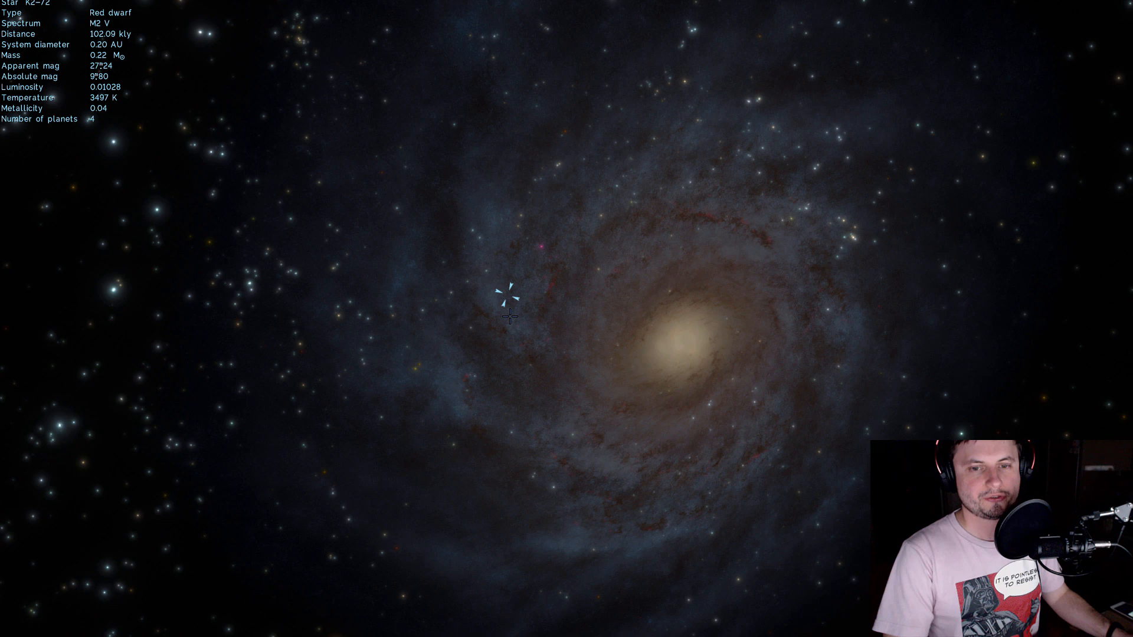
pyautogui.moveTo(463, 355)
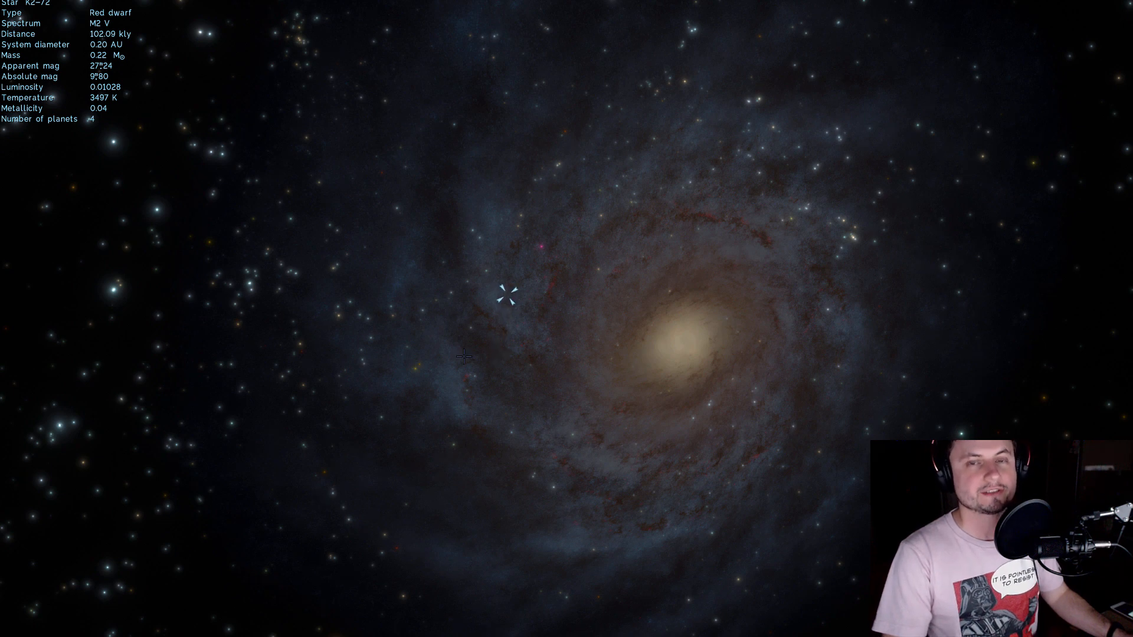
pyautogui.moveTo(502, 332)
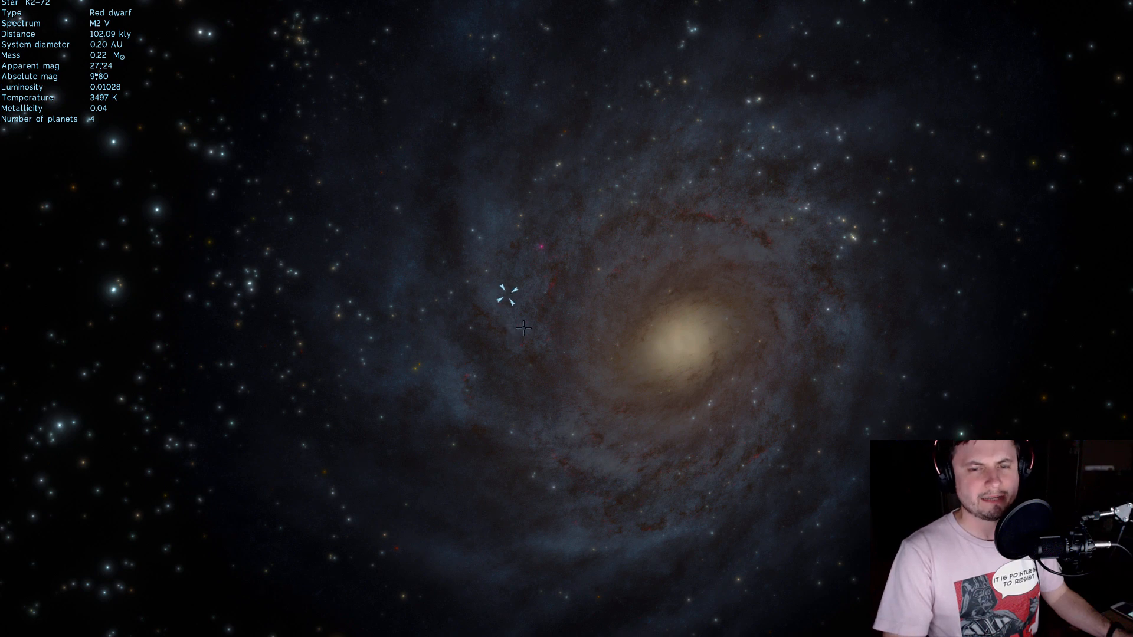
pyautogui.moveTo(321, 343)
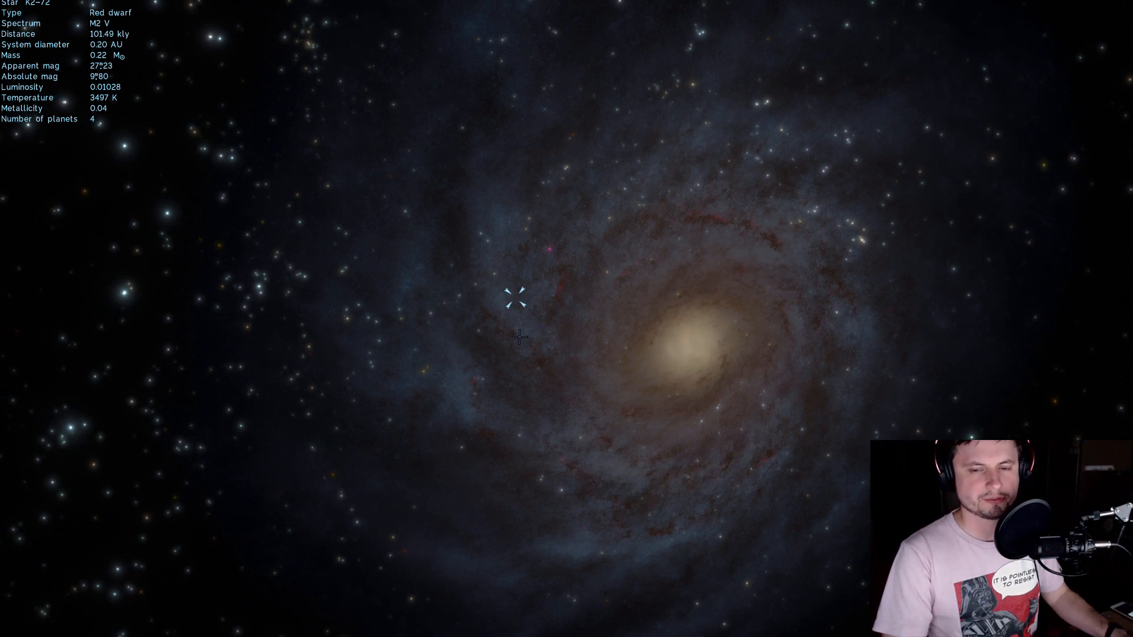
# - Fly to K2-72 and zoom until the star and planets fill the view
pyautogui.scroll(-3)
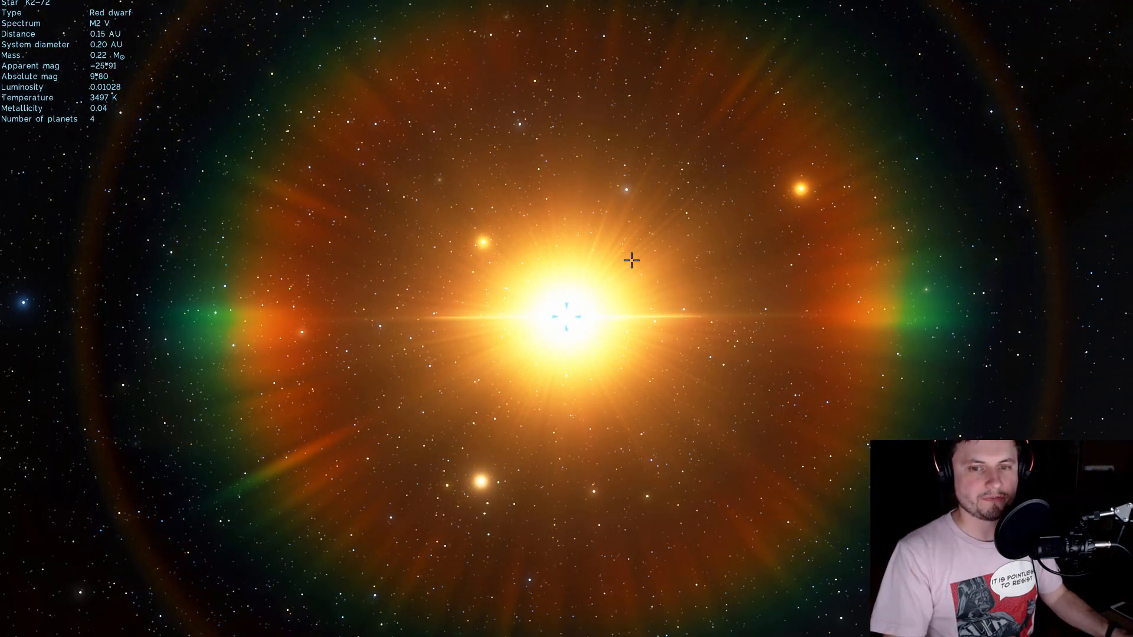
pyautogui.moveTo(507, 273)
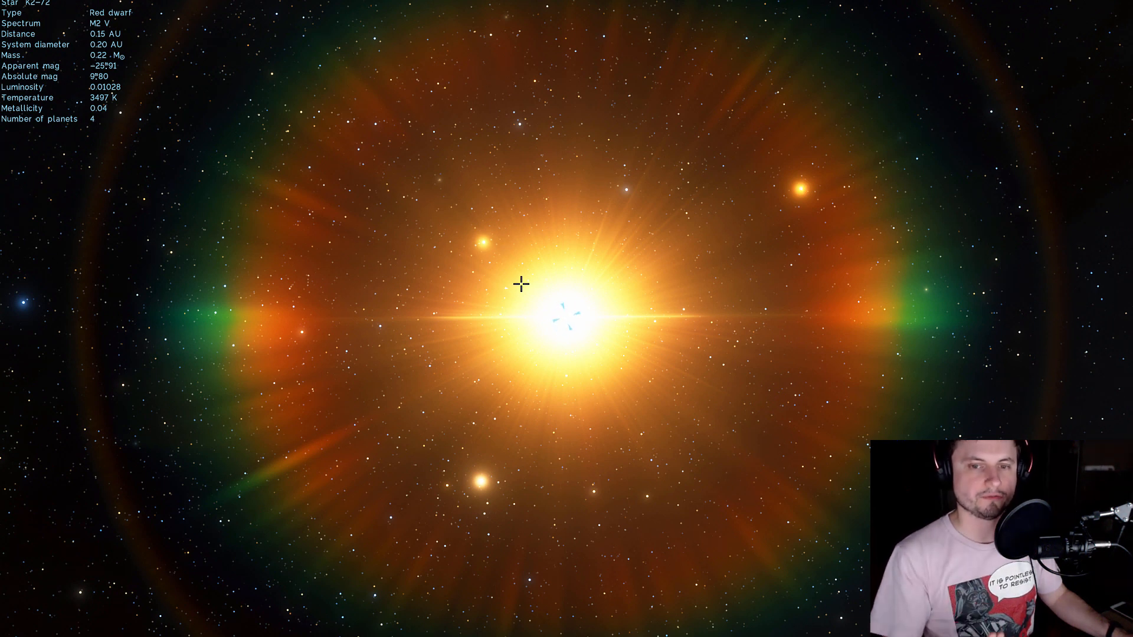
pyautogui.moveTo(470, 486)
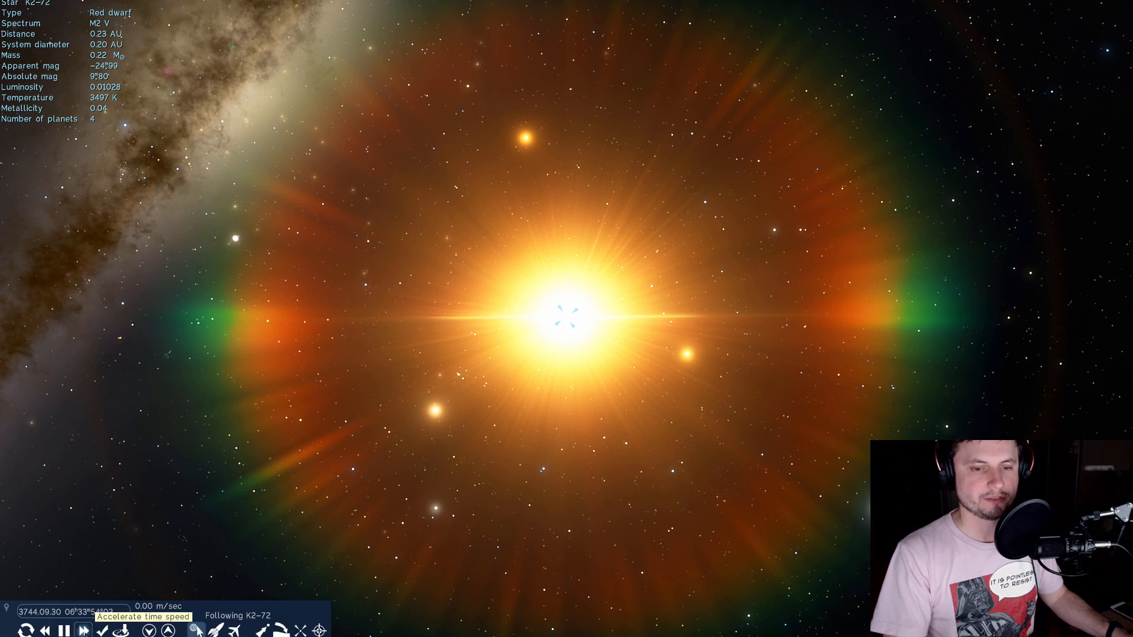
# - Accelerate time so K2-72's planets shift, viewing from 0.30 AU
pyautogui.click(84, 631)
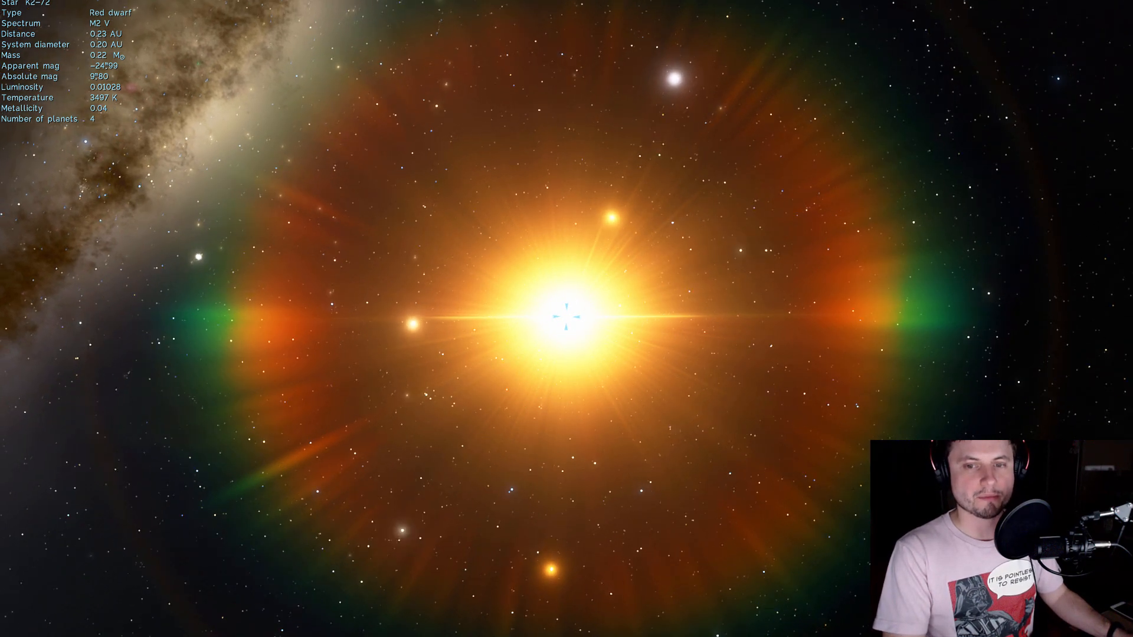
pyautogui.scroll(-3)
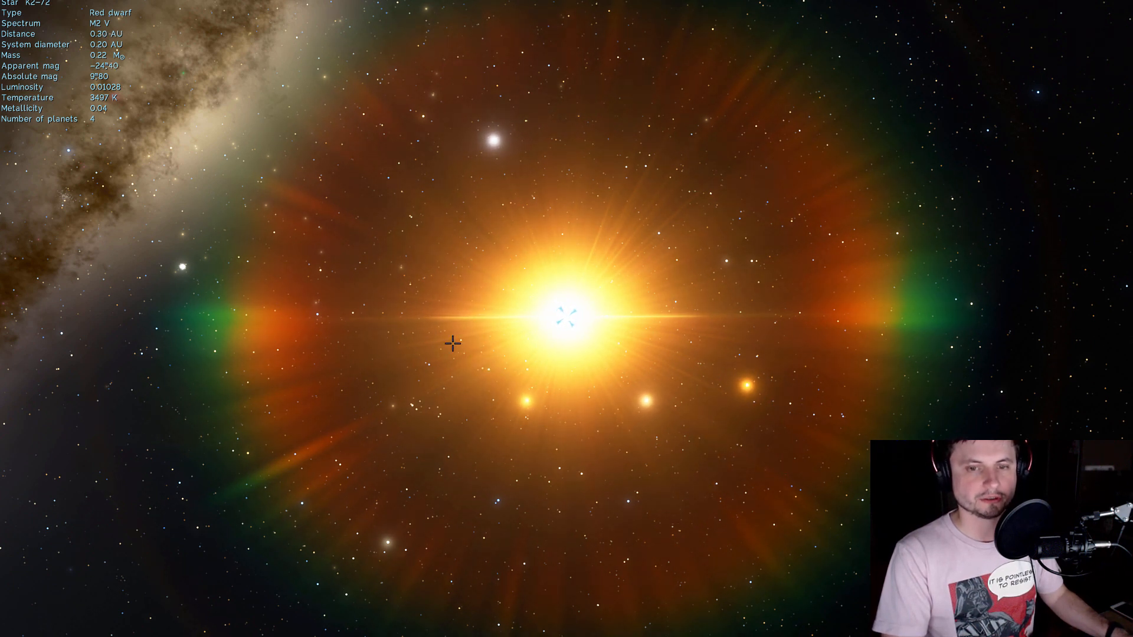
# - Select the planet dot below the star and zoom in on it
pyautogui.click(539, 403)
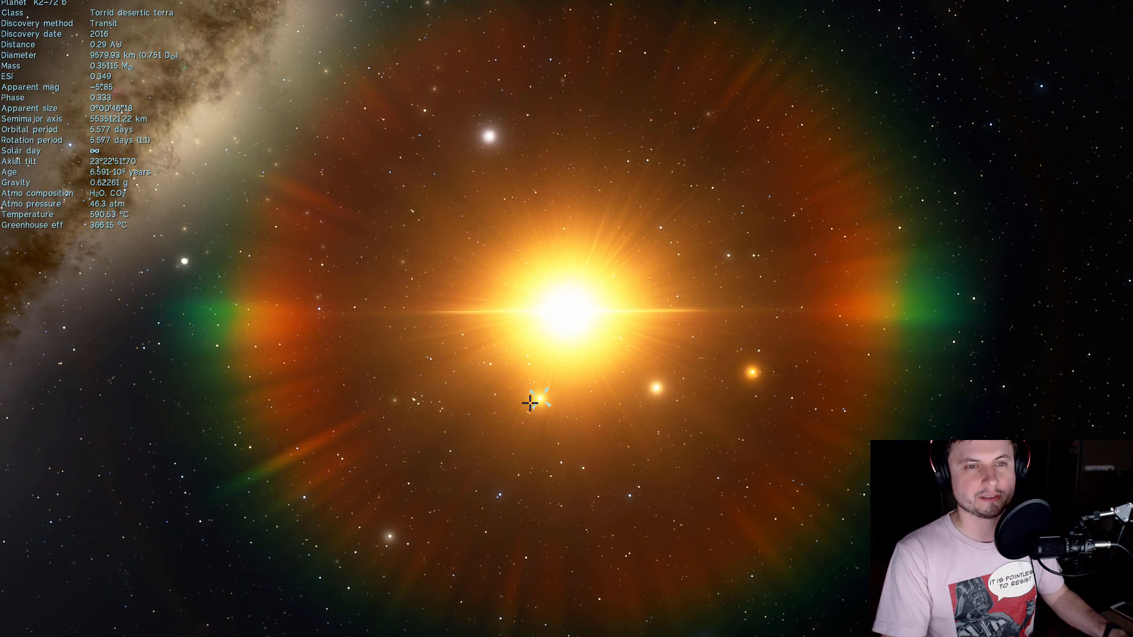
pyautogui.scroll(3)
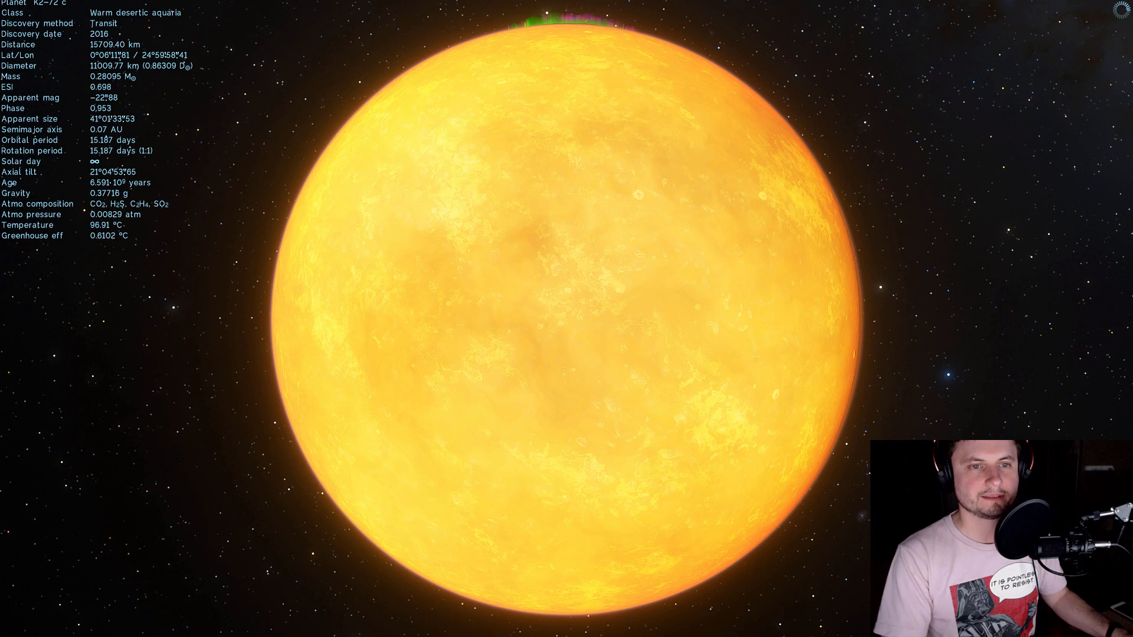
# - Zoom toward K2-72 c and speed up time twice to watch it turn
pyautogui.scroll(3)
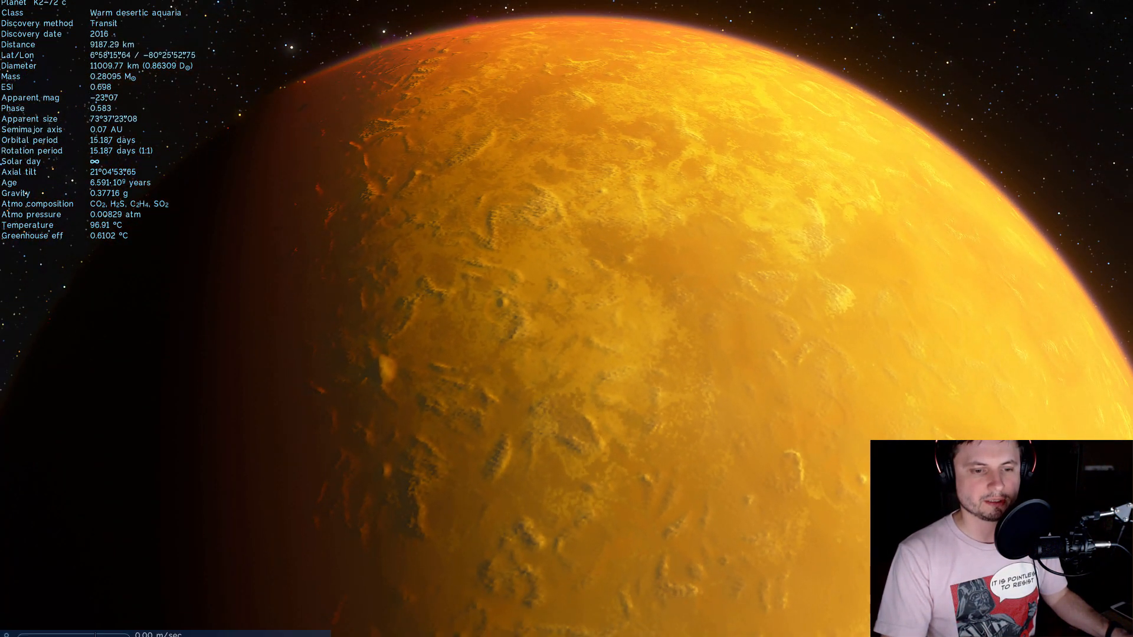
pyautogui.click(99, 629)
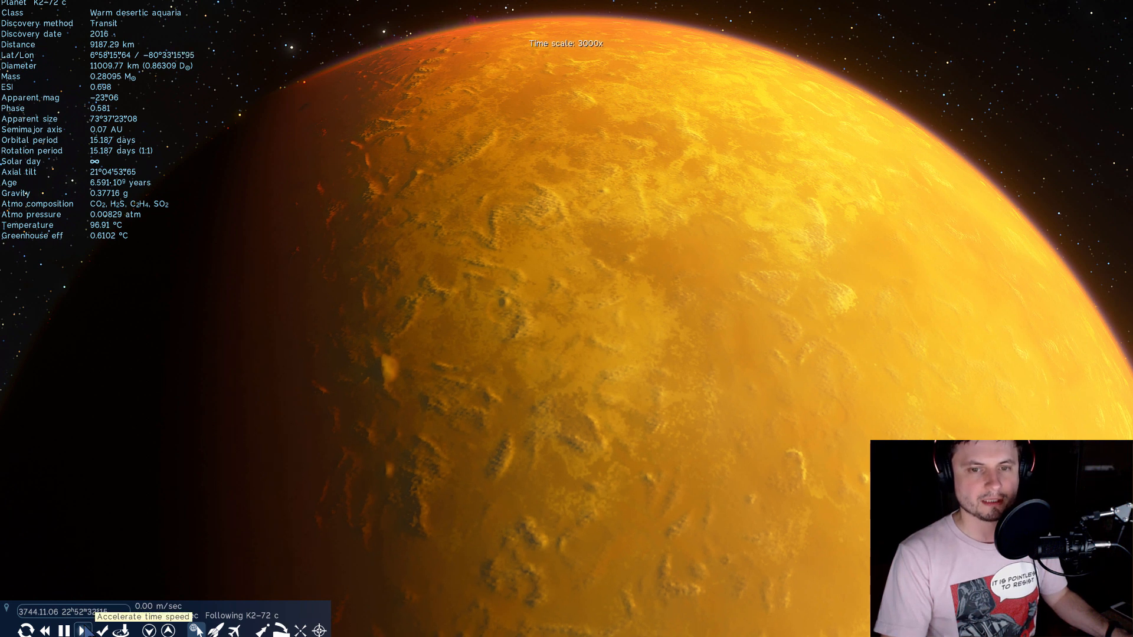
pyautogui.click(99, 630)
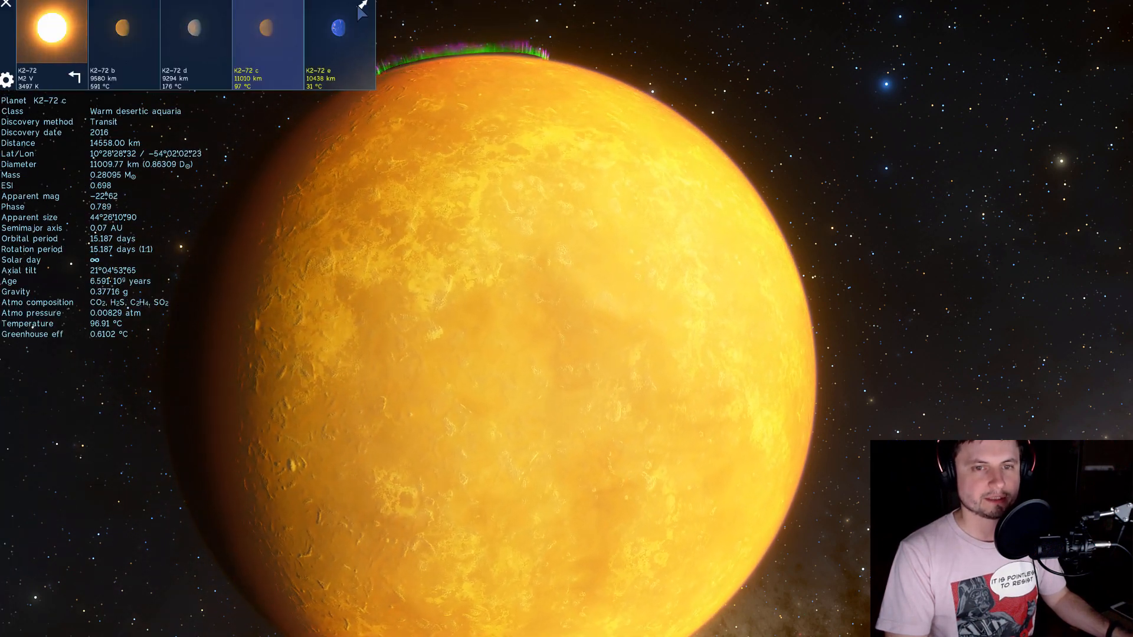
# - Select ocean world K2-72 e and move in close over its surface
pyautogui.click(339, 43)
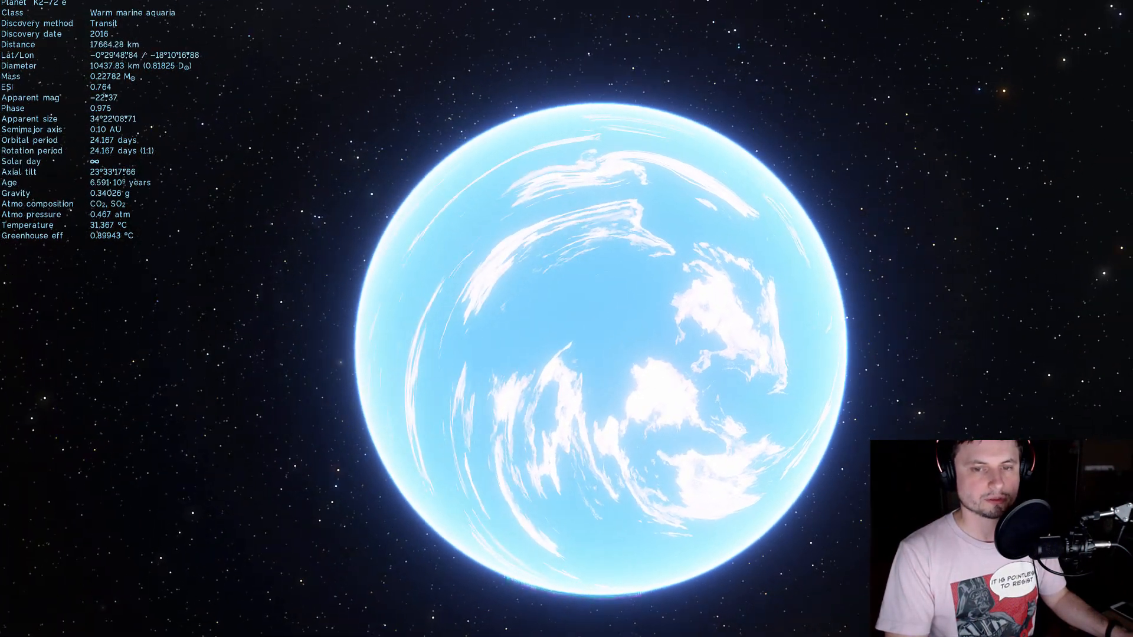
pyautogui.scroll(-3)
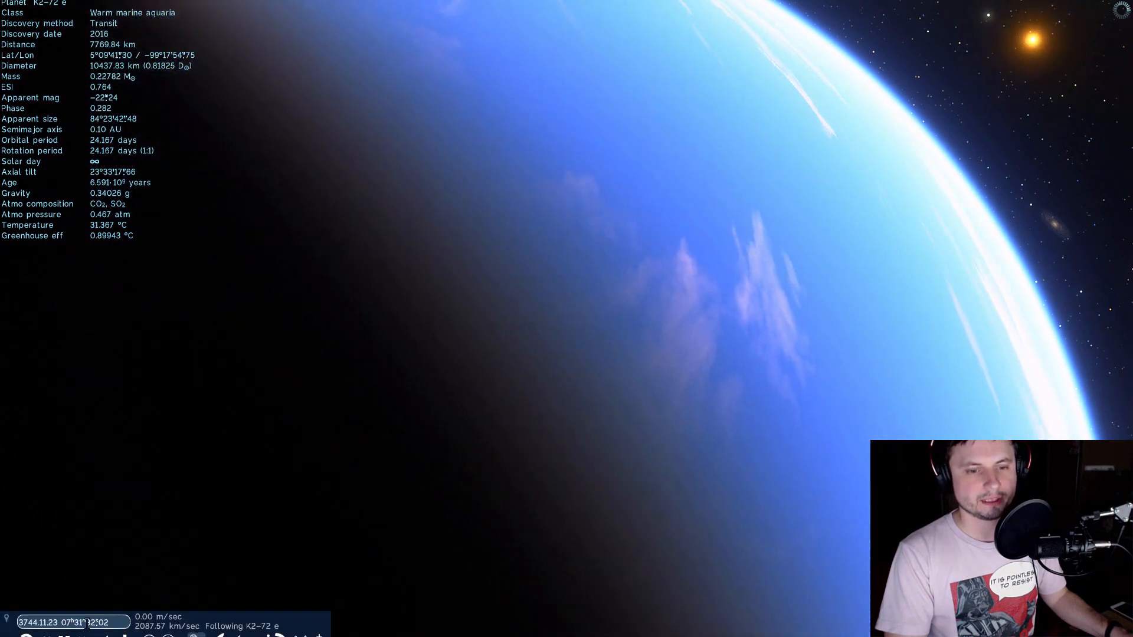
pyautogui.press('l')
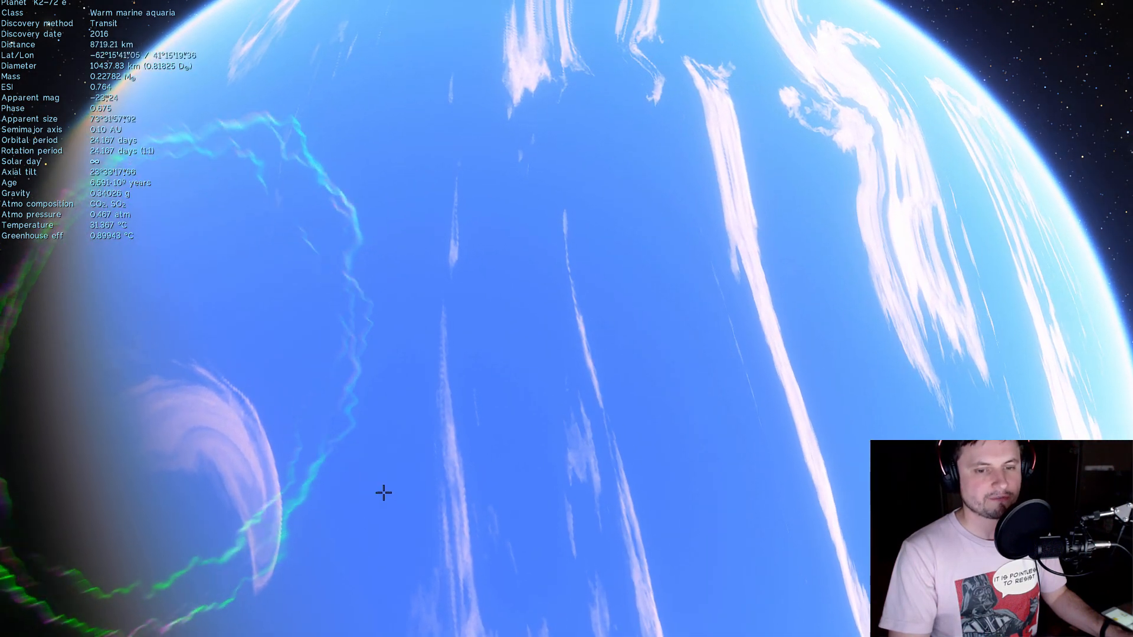
# - Fly away from K2-72 e and open yellow dwarf HD 114877's context menu
pyautogui.click(74, 631)
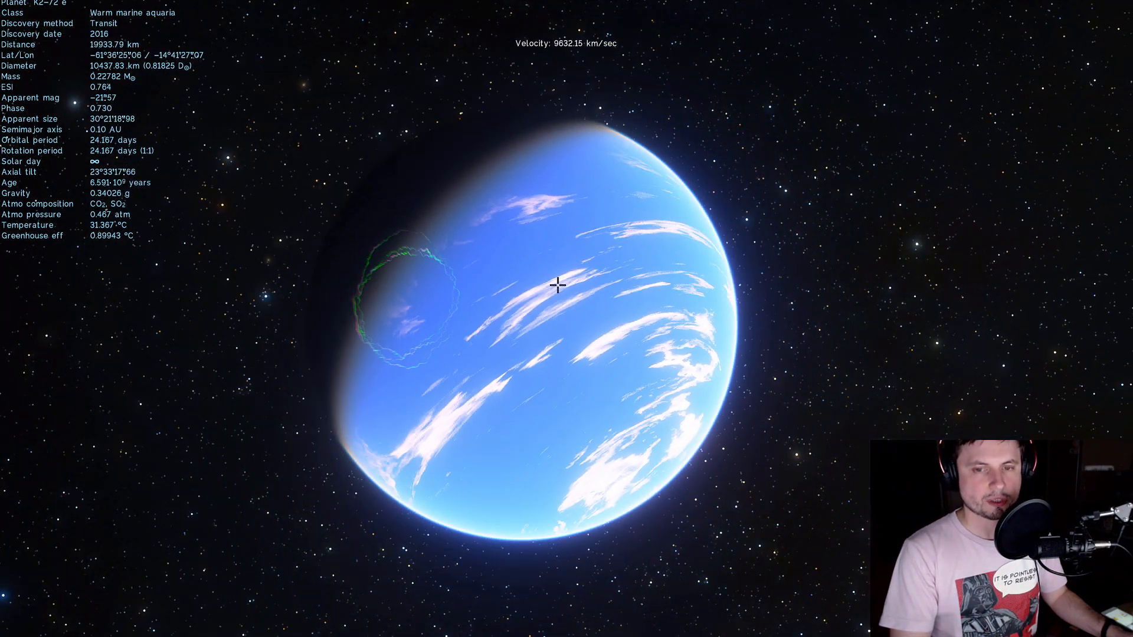
pyautogui.scroll(-3)
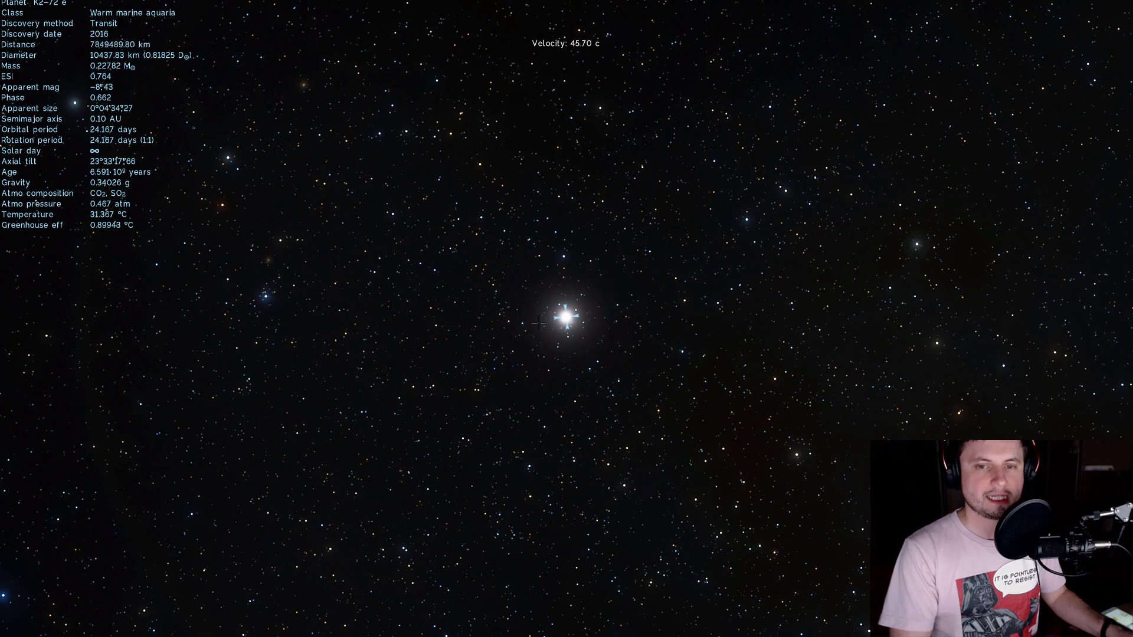
pyautogui.rightClick(567, 318)
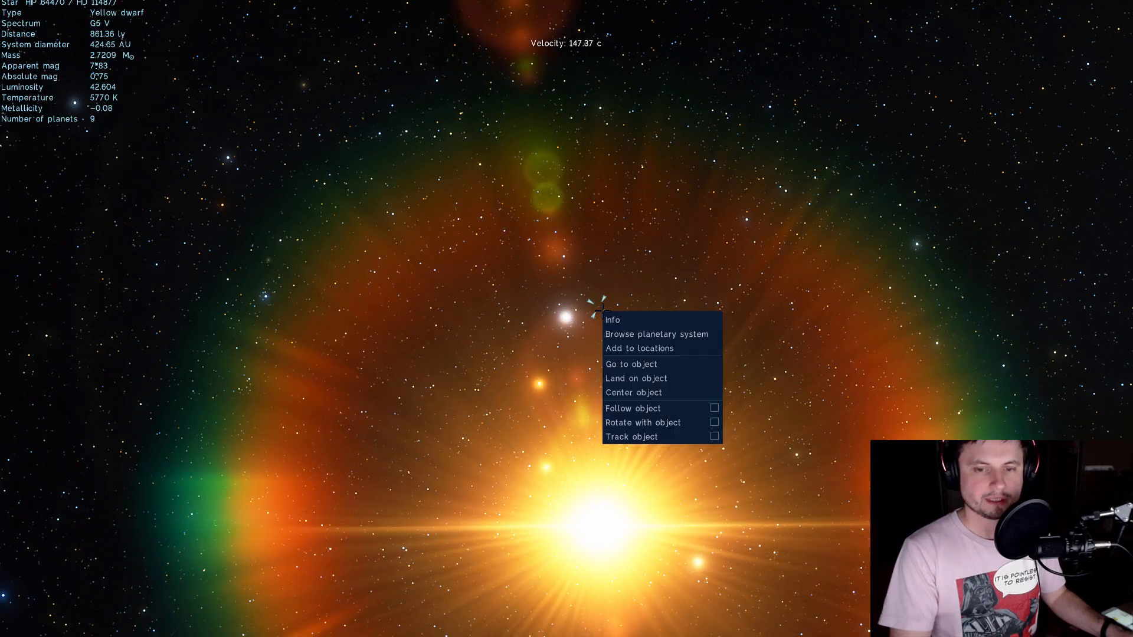